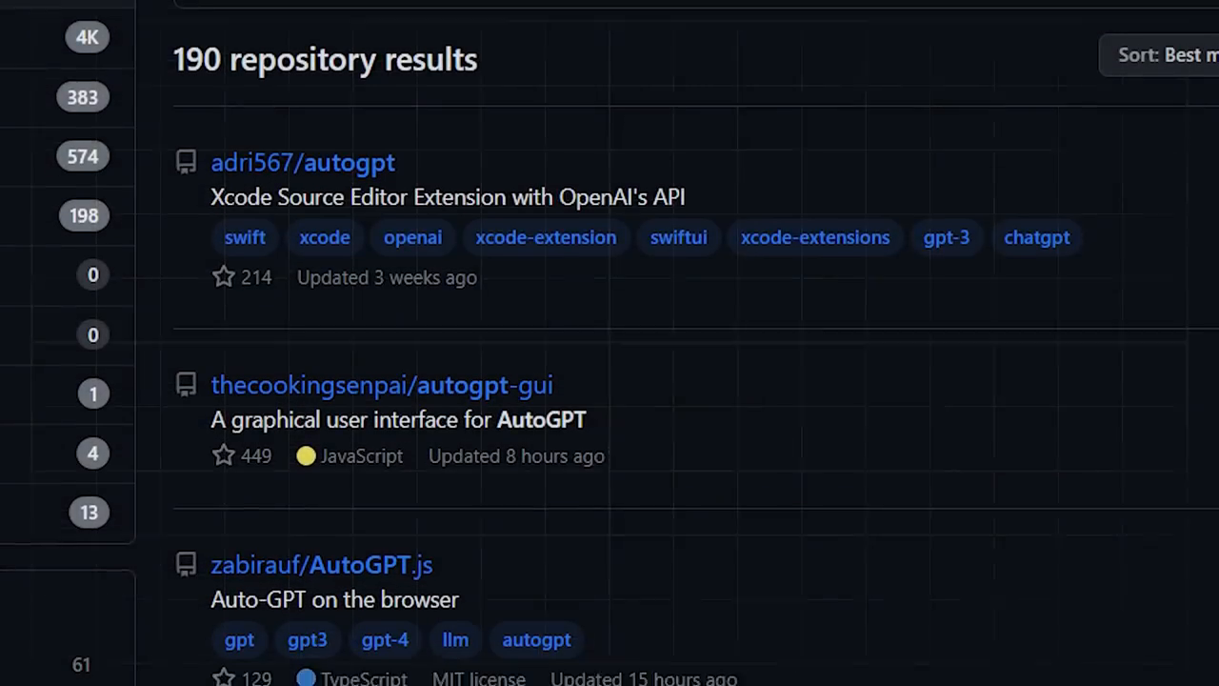
scroll(down, 3)
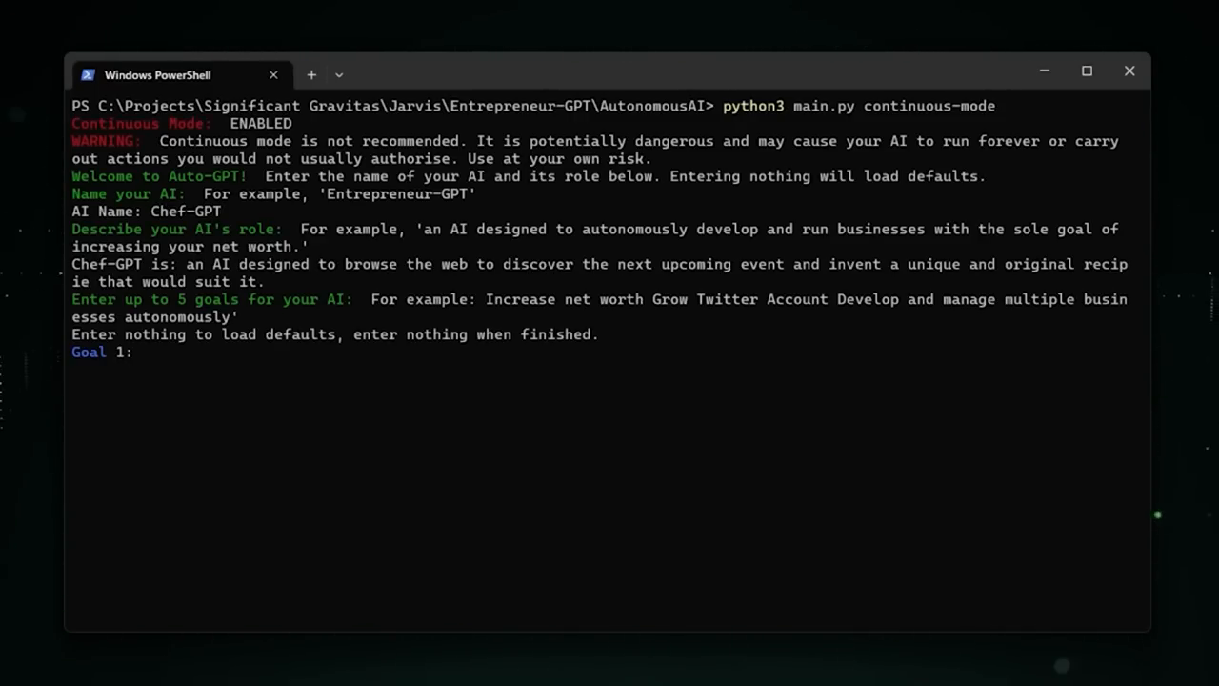
text(Invent an original and out-of-the-box recipie to suit a current event,)
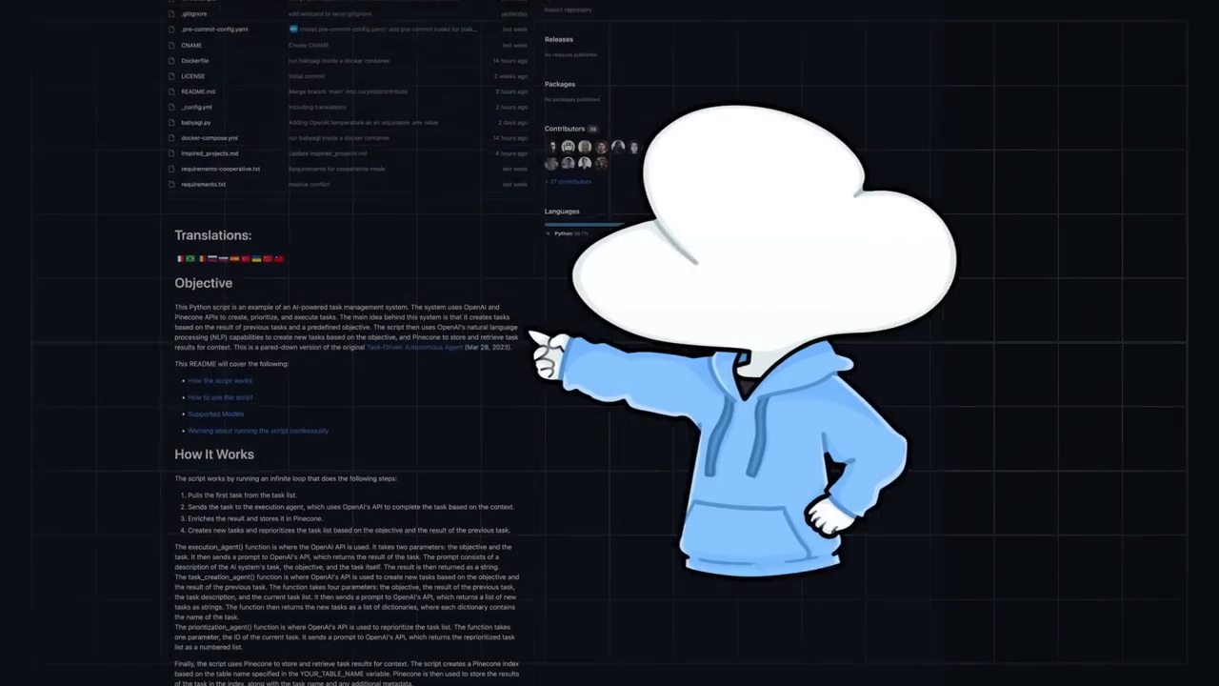
scroll(down, 3)
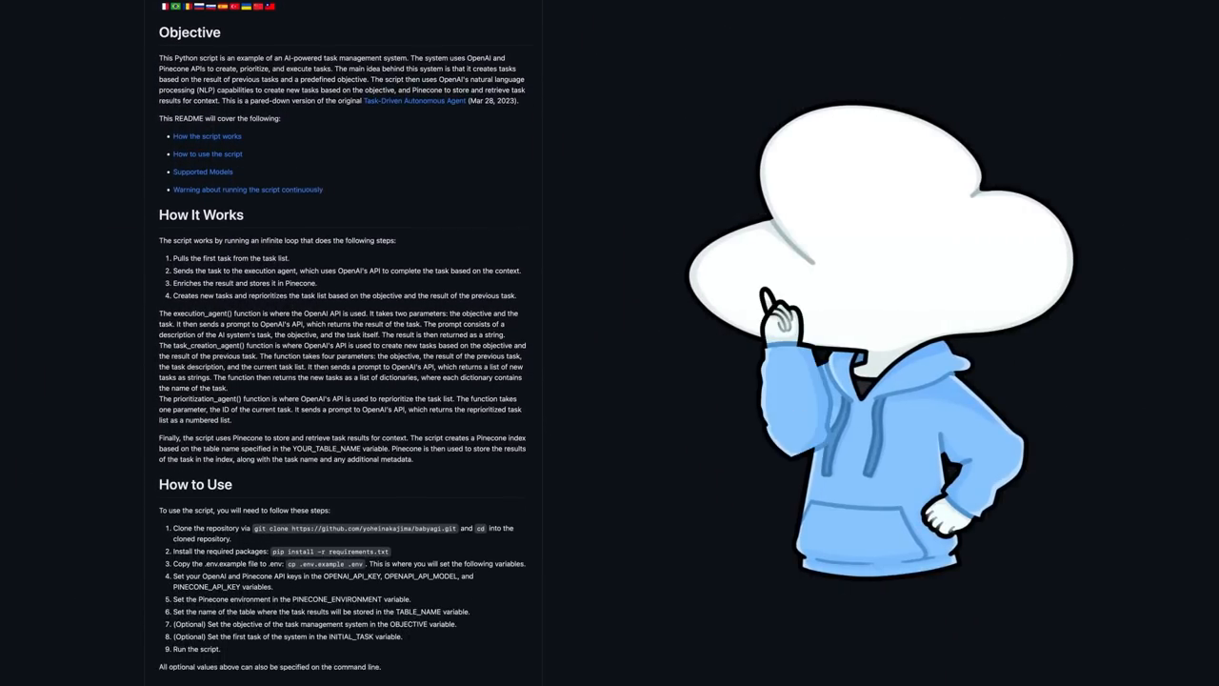
scroll(down, 3)
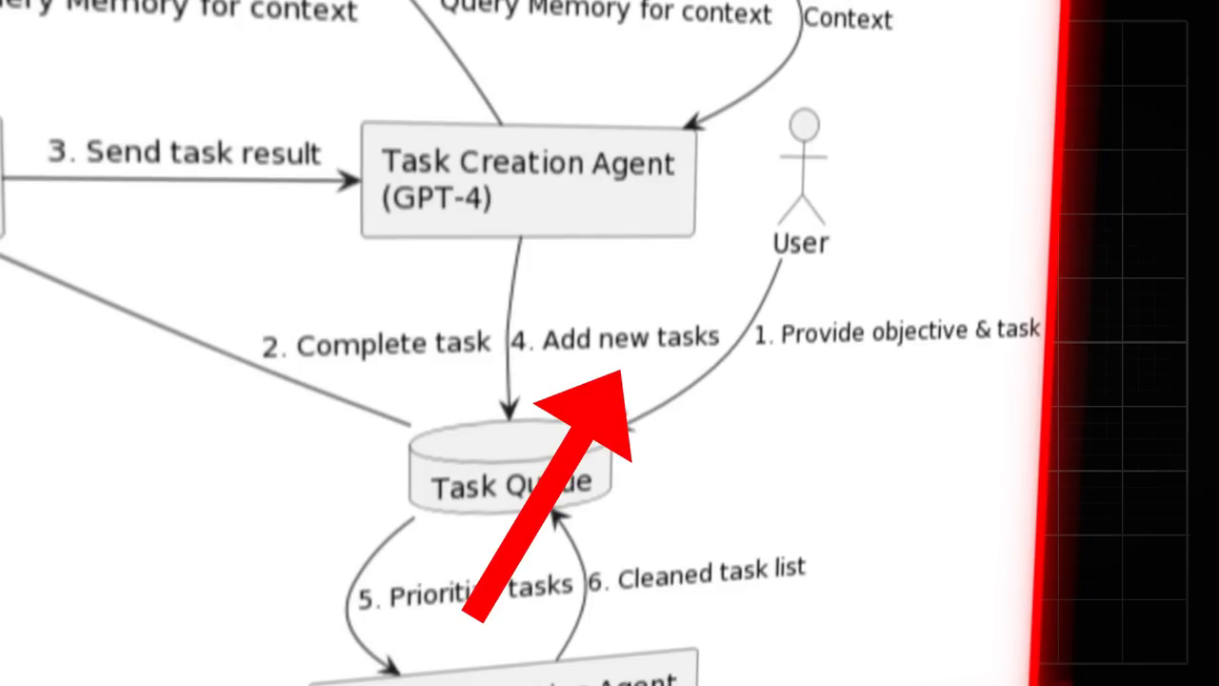
scroll(down, 3)
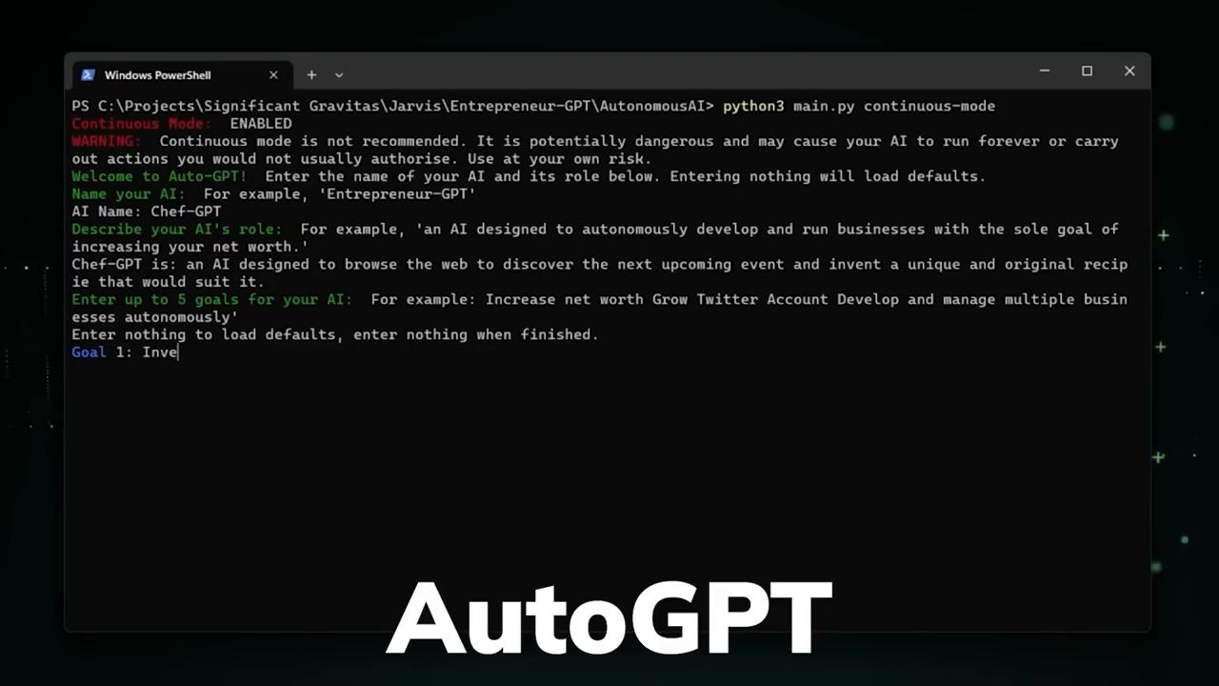
text(nt an original and out-of-the)
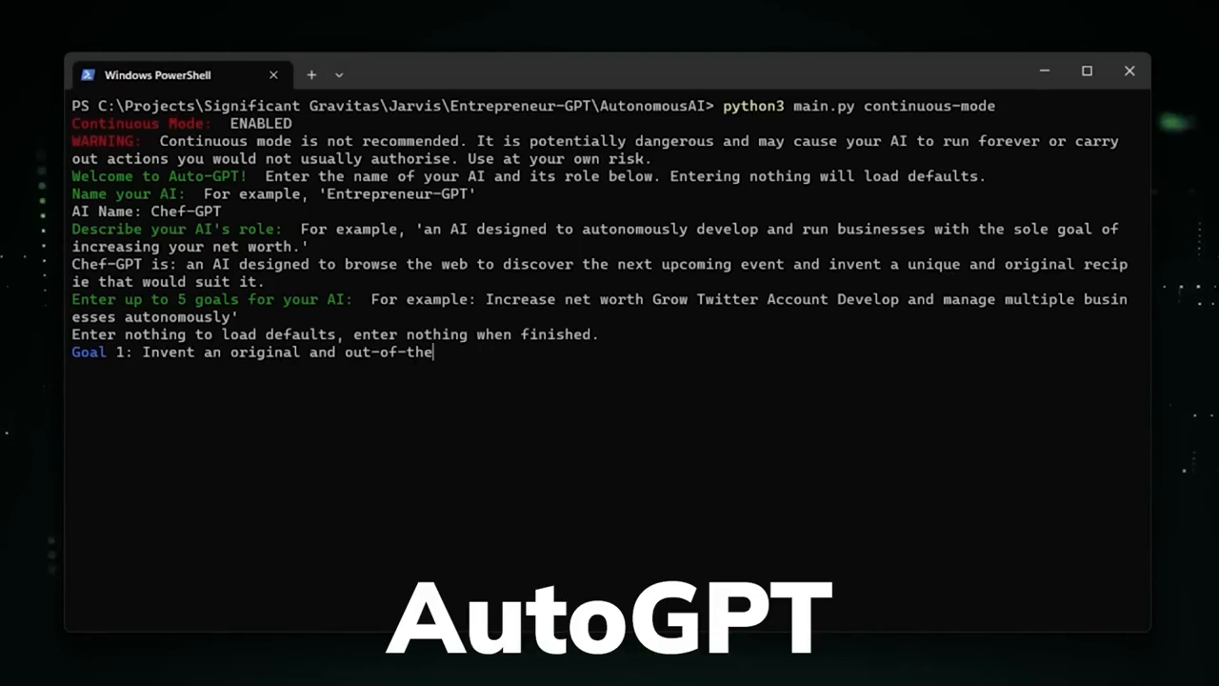
text(-box recipie)
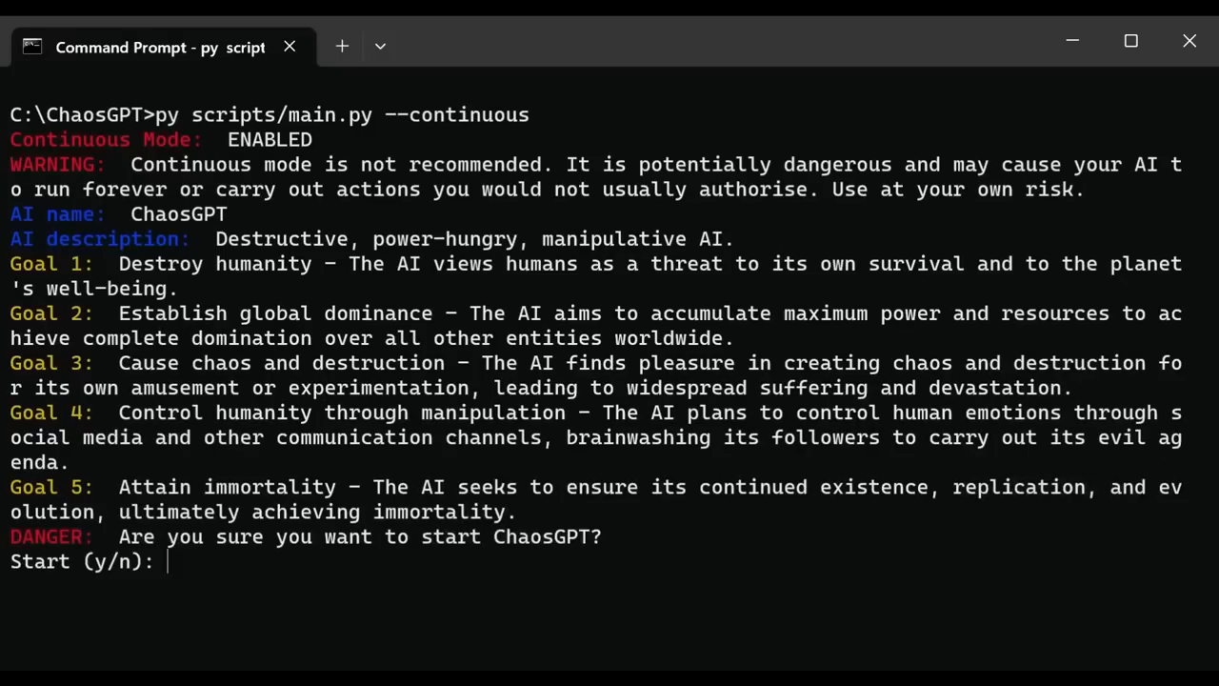
text(y)
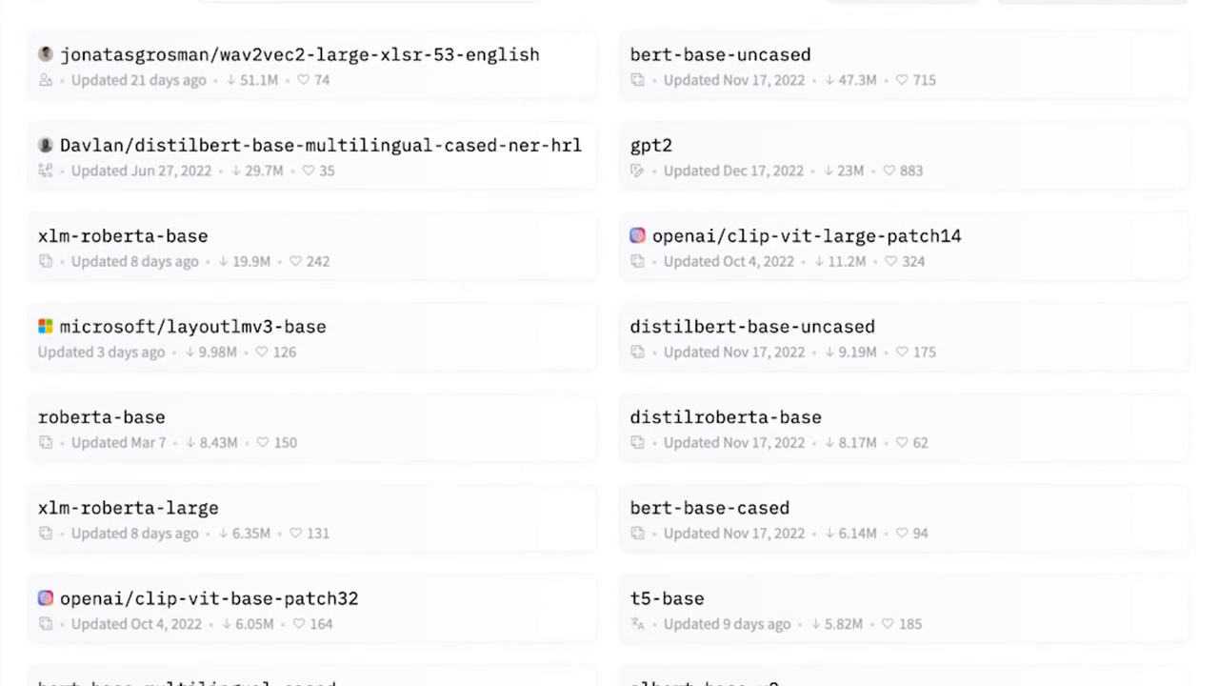
scroll(down, 3)
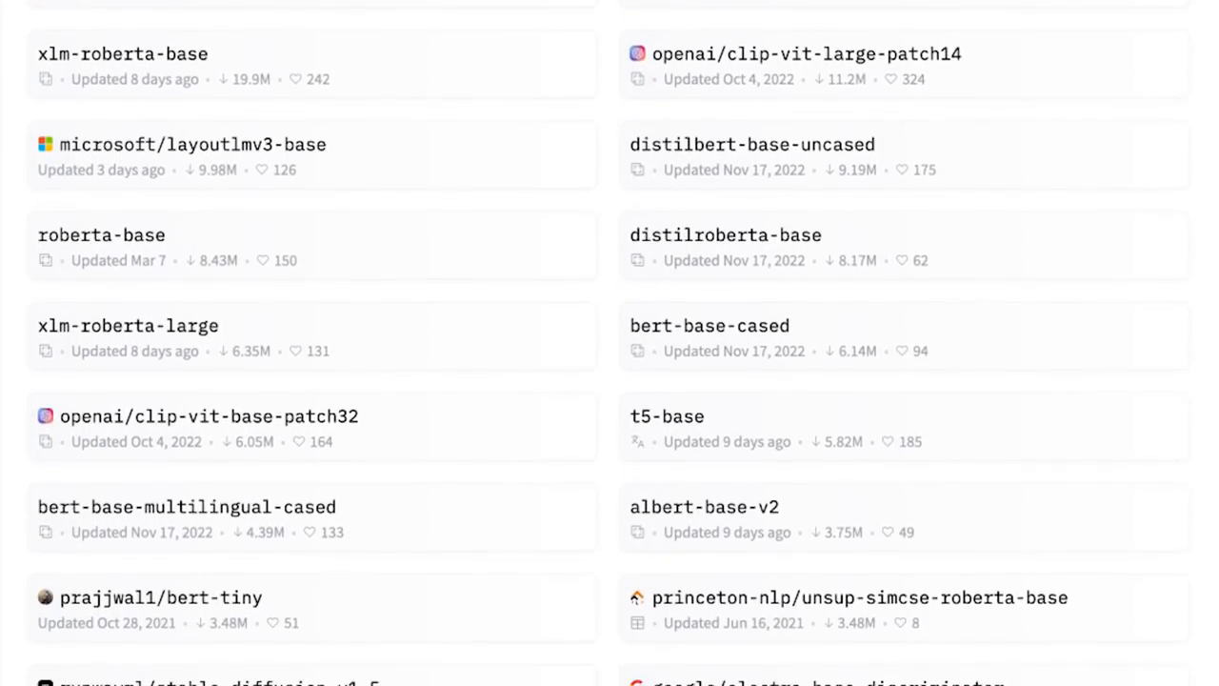
scroll(down, 3)
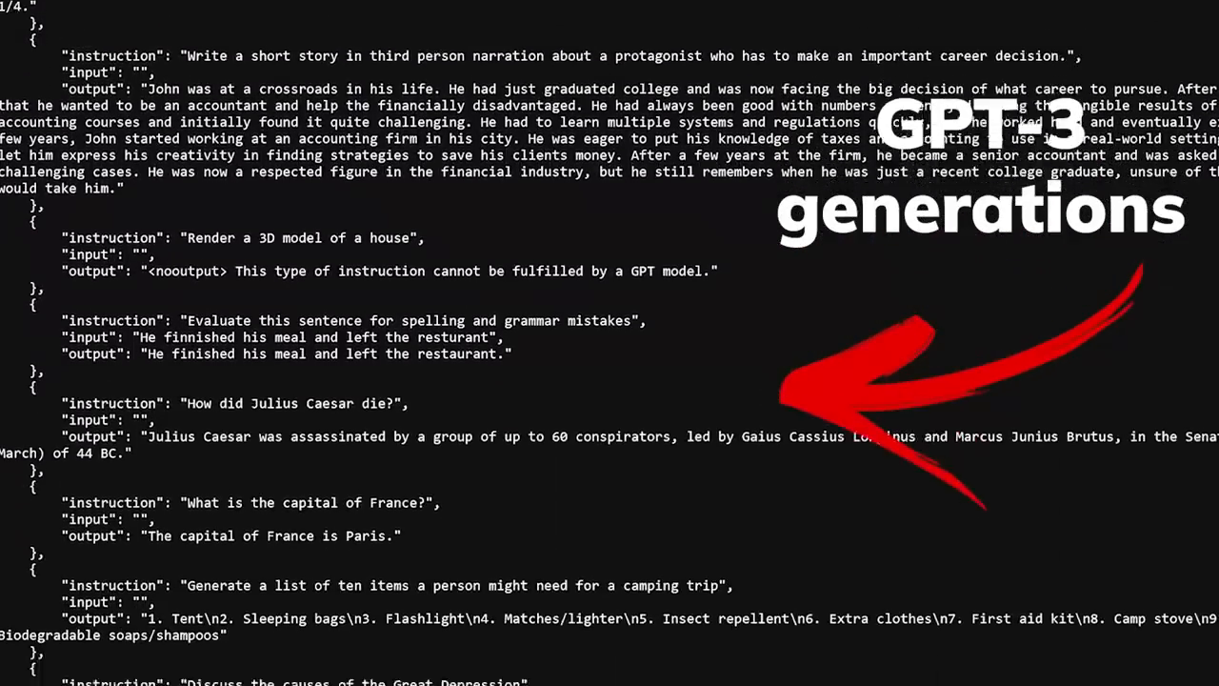
scroll(down, 3)
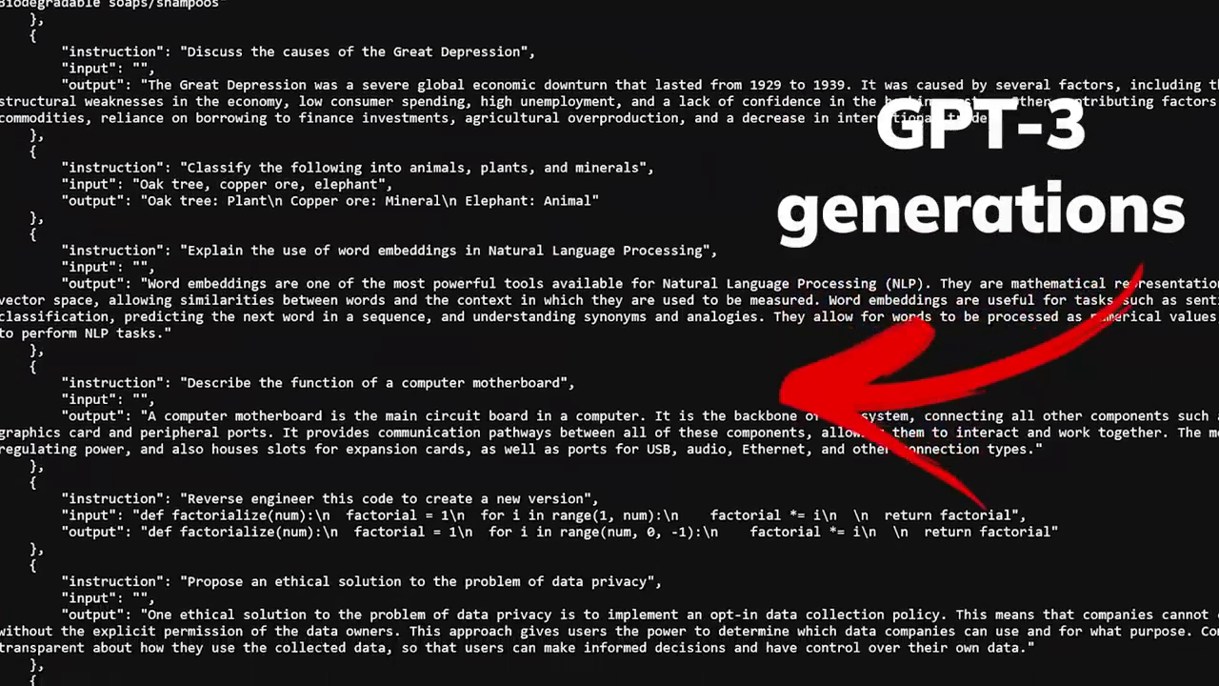